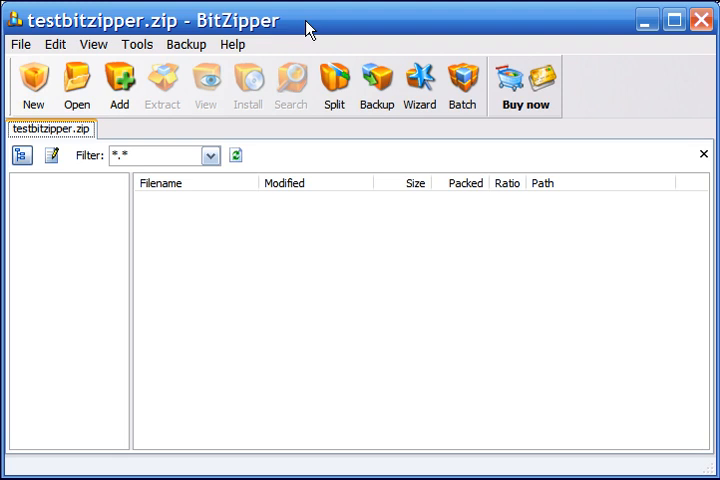
mouse_move(296, 30)
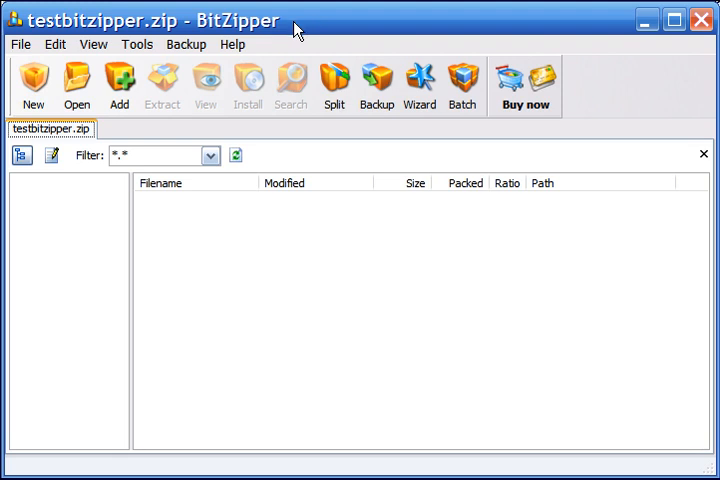
mouse_move(205, 38)
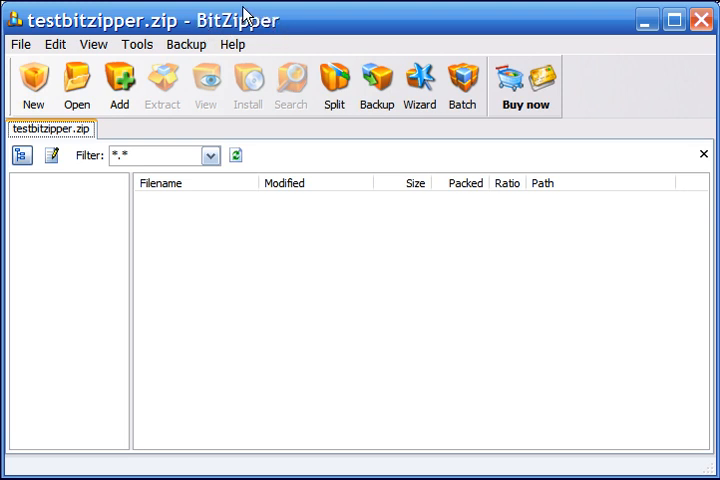
mouse_move(205, 28)
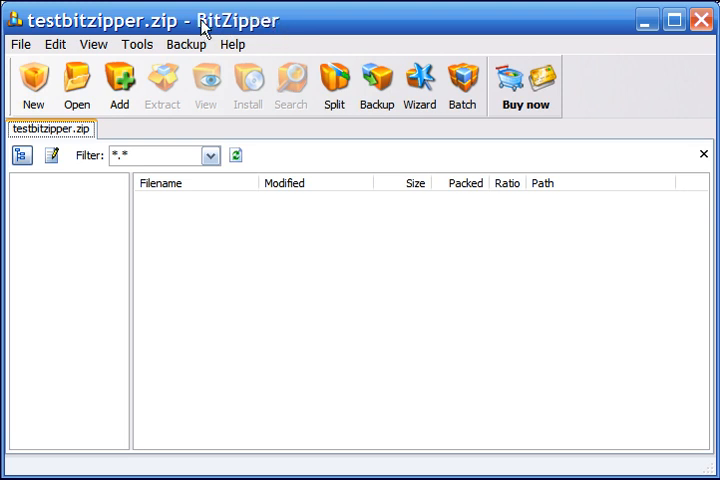
mouse_move(262, 28)
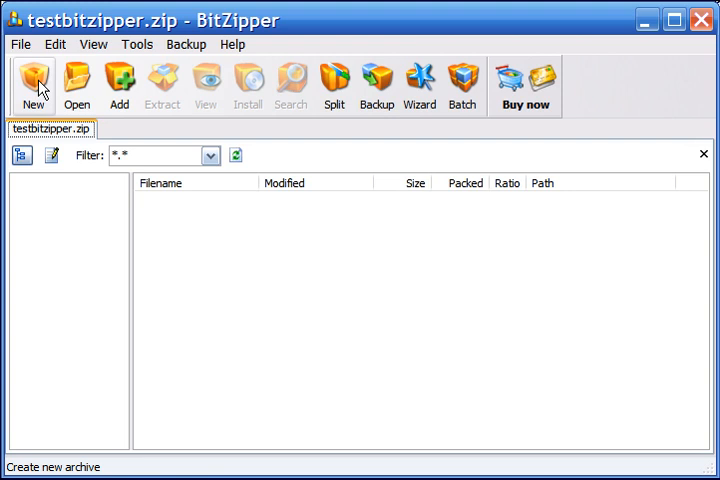
Create a new zip archive named test_bitzipper2 in the testzipx folder
left_click(33, 84)
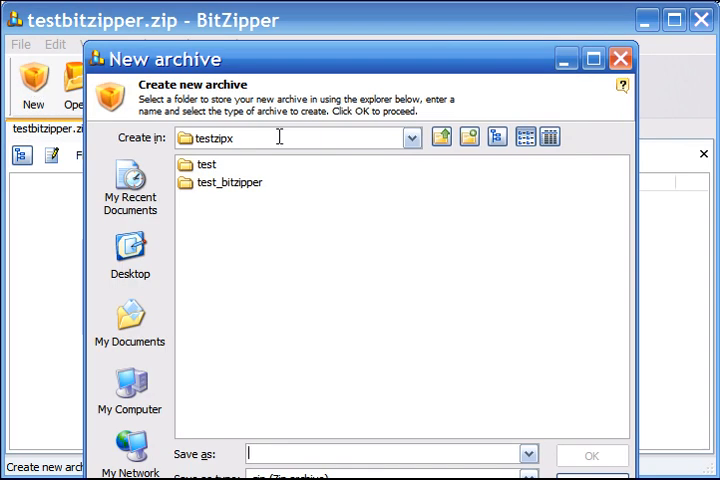
mouse_move(255, 100)
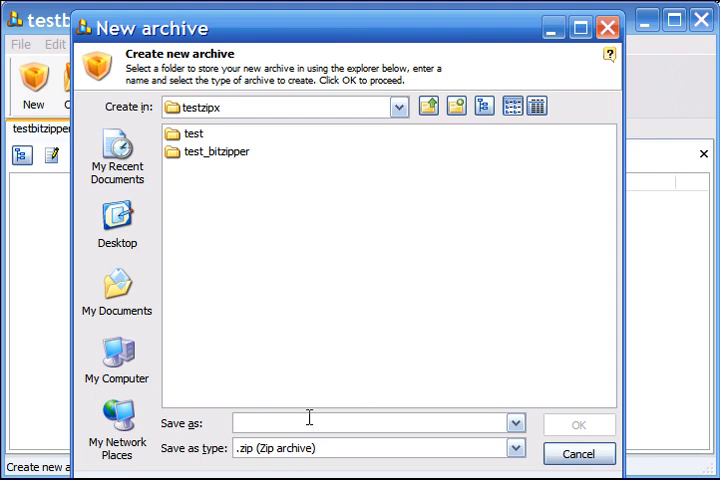
type("test_bitzipper2")
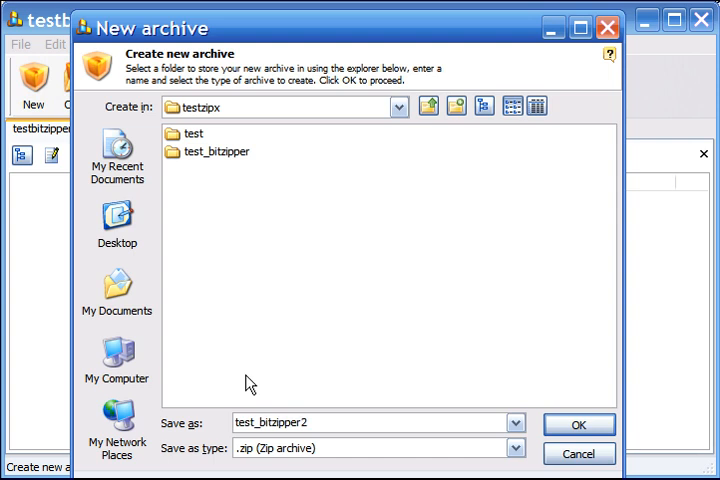
left_click(515, 447)
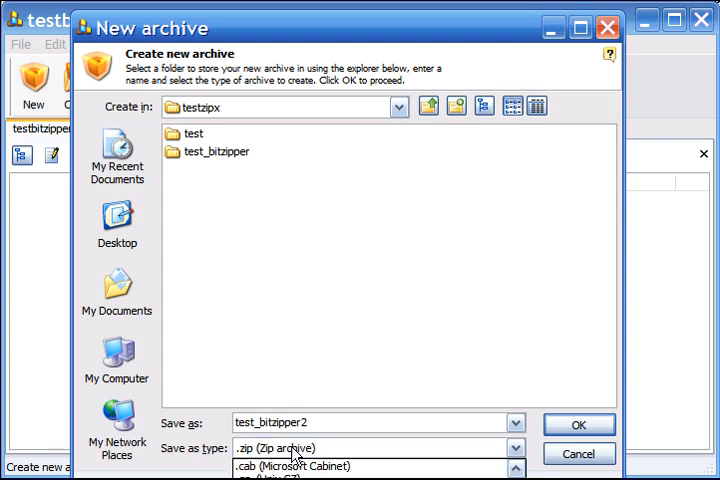
left_click(270, 448)
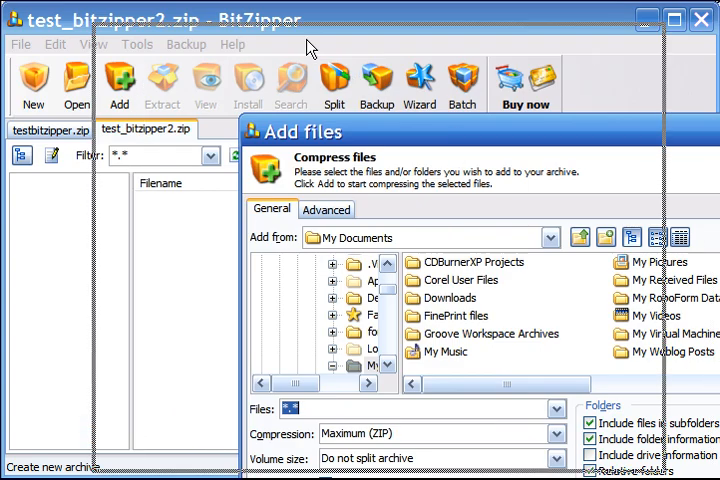
Choose PPMd (ZIPX) compression and browse the testzipx folder contents
right_click(125, 308)
type("d:\\testzipx\\")
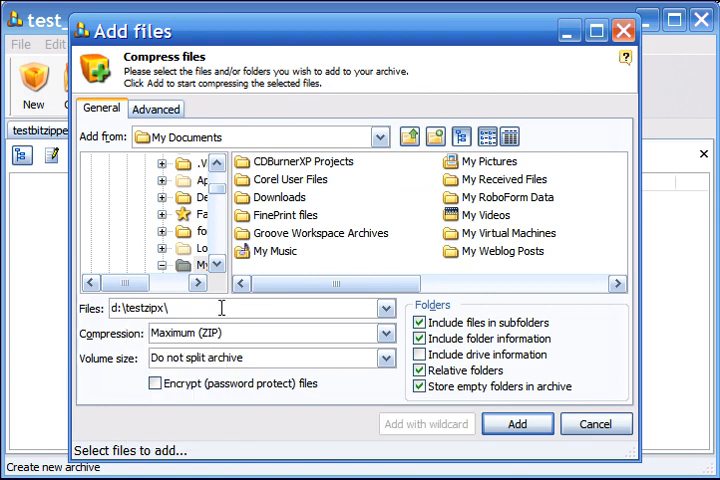
mouse_move(270, 333)
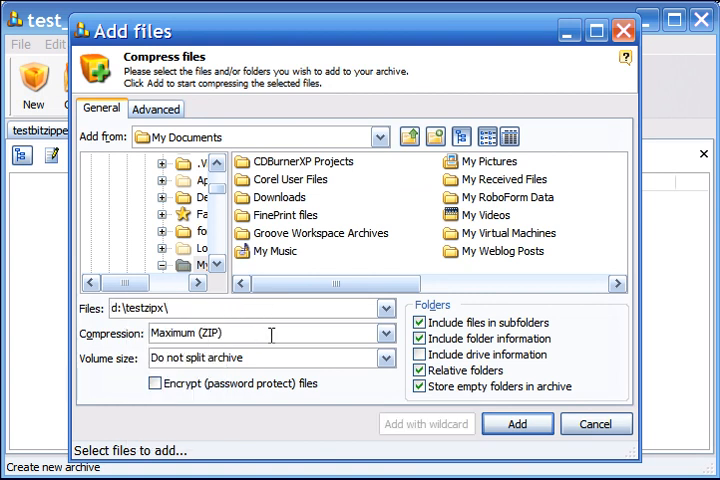
left_click(383, 334)
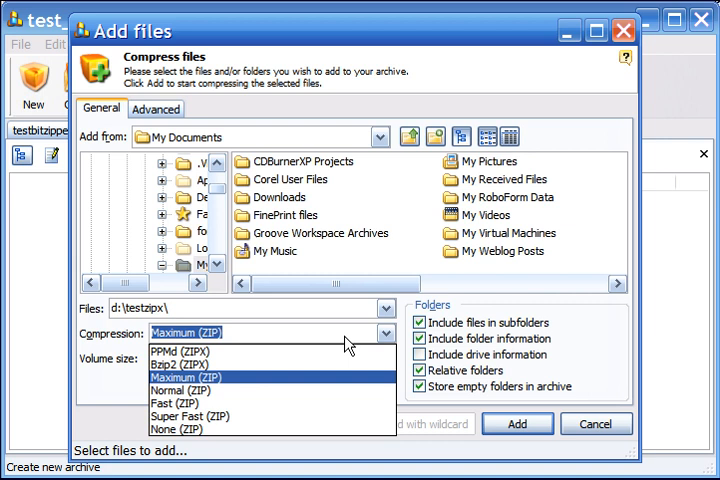
mouse_move(180, 351)
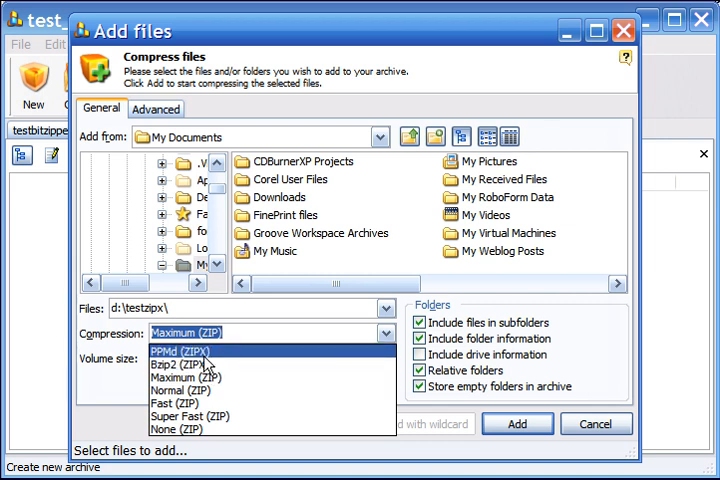
mouse_move(210, 360)
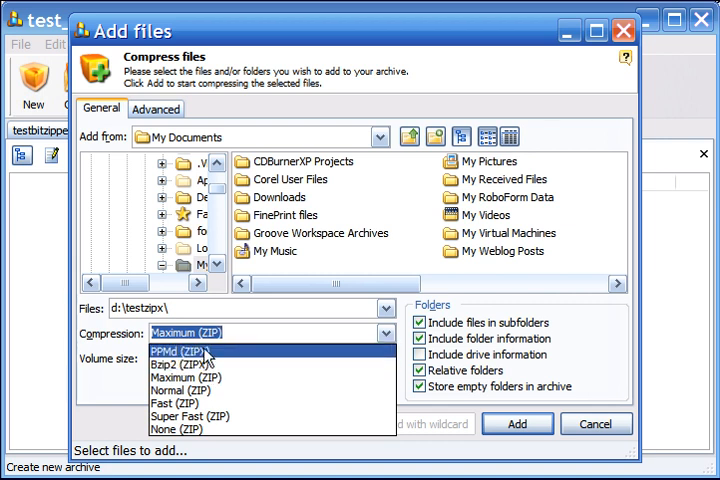
mouse_move(200, 363)
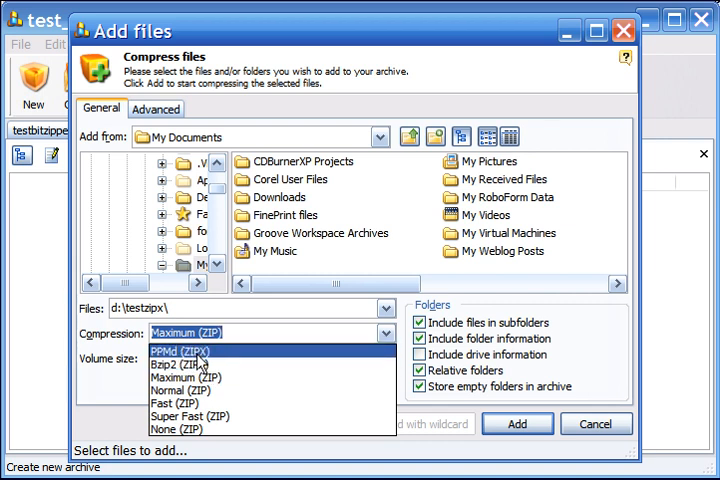
left_click(175, 351)
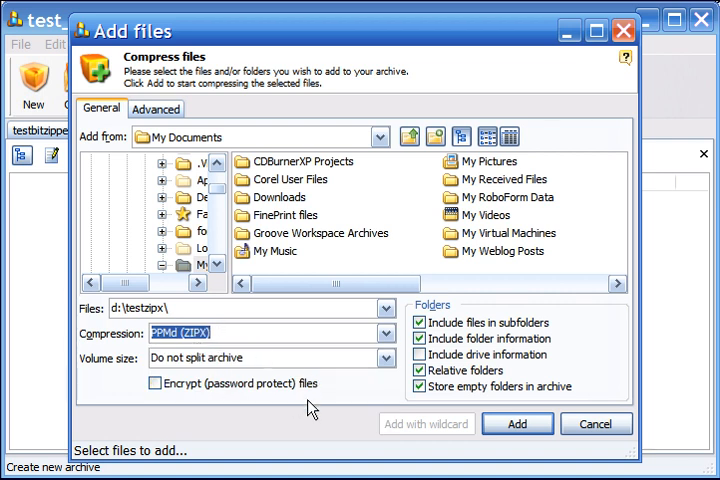
left_click(385, 308)
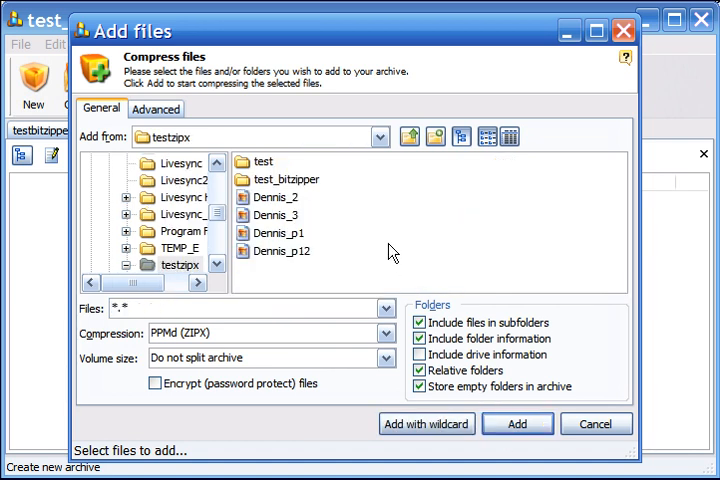
Add the Dennis pictures to the archive and accept the ZIPX format rename
left_click(275, 196)
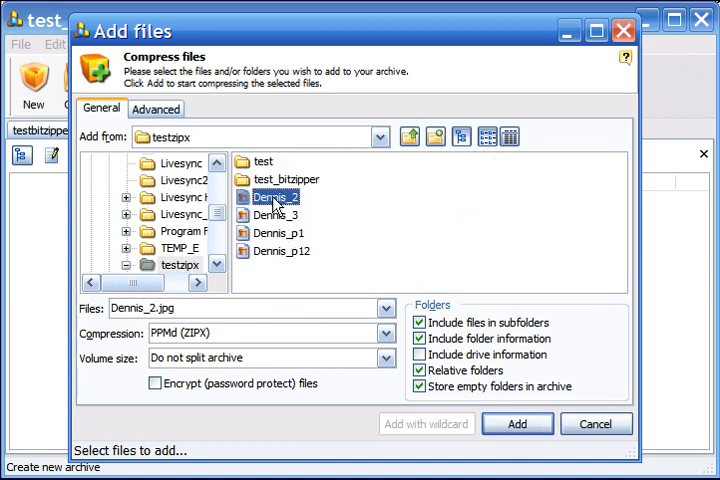
left_click(281, 250)
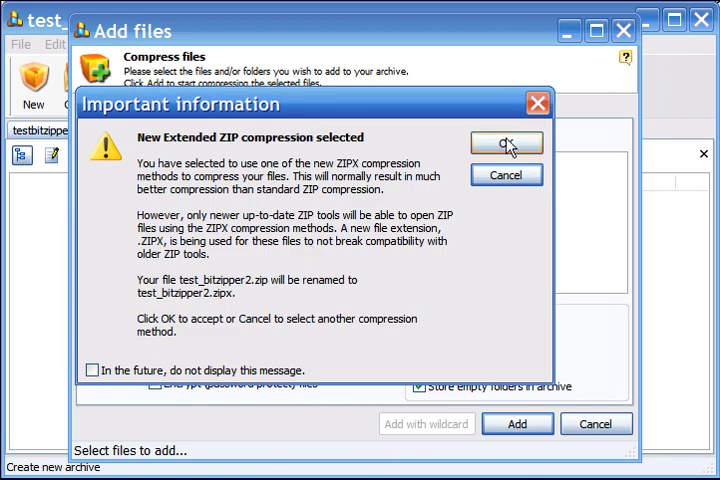
left_click(506, 143)
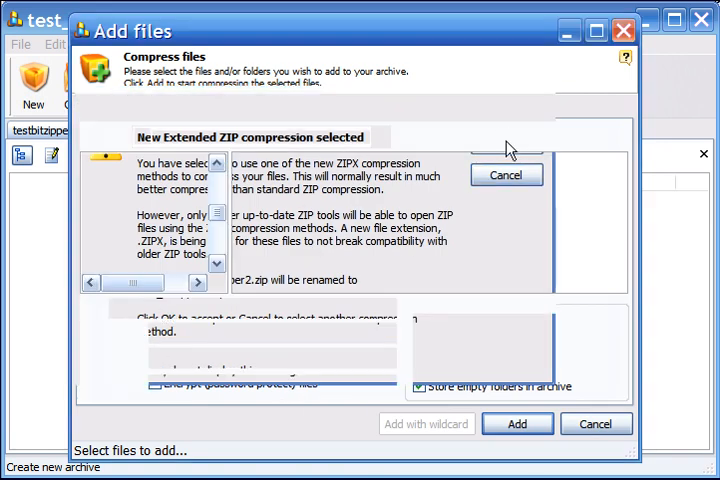
left_click(517, 423)
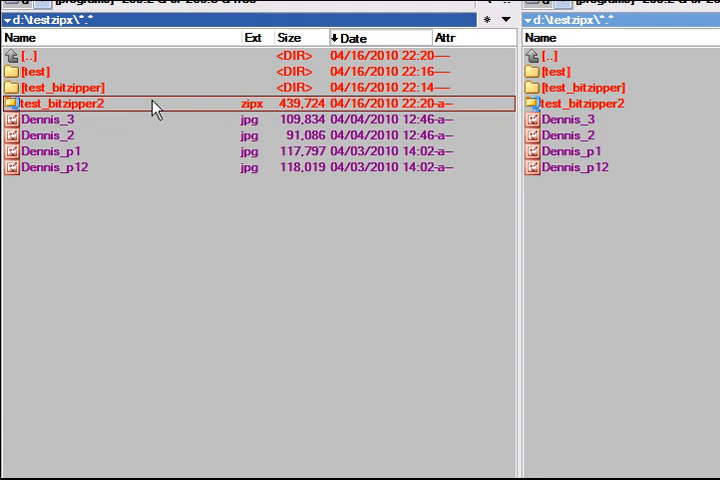
Select test_bitzipper2.zipx in Total Commander's testzipx listing
left_click(50, 118)
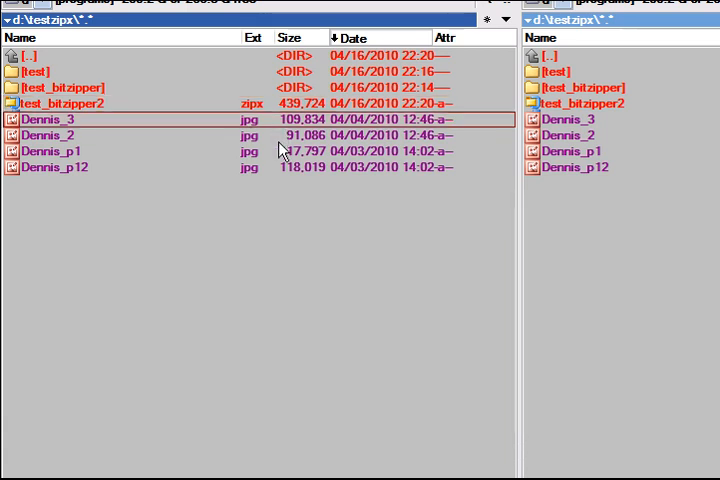
left_click(80, 103)
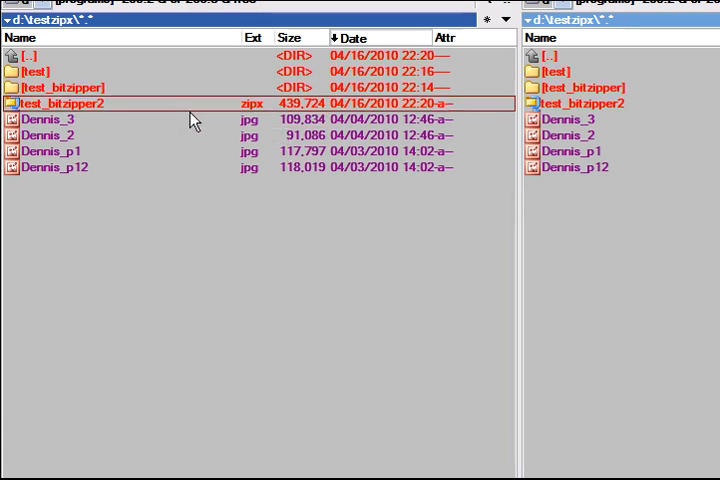
mouse_move(308, 160)
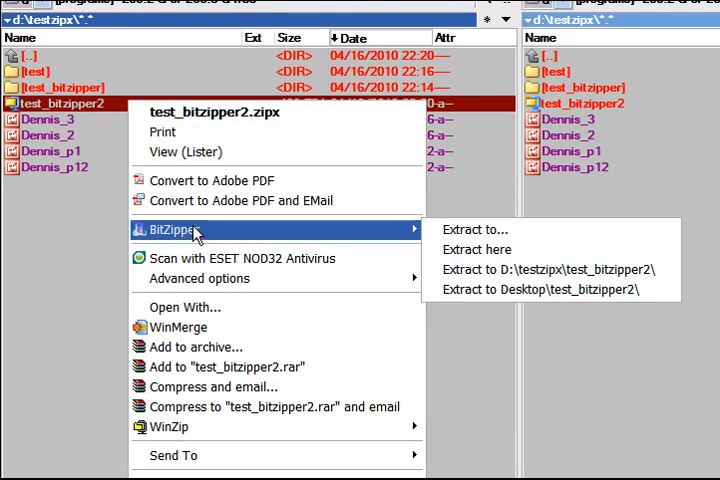
mouse_move(550, 269)
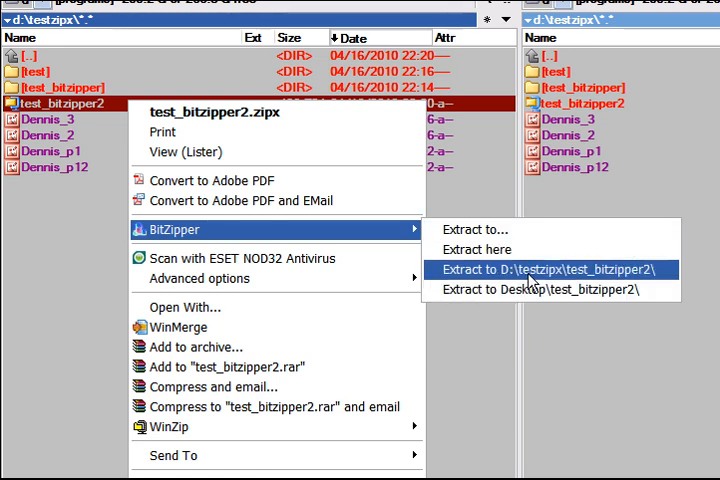
mouse_move(625, 284)
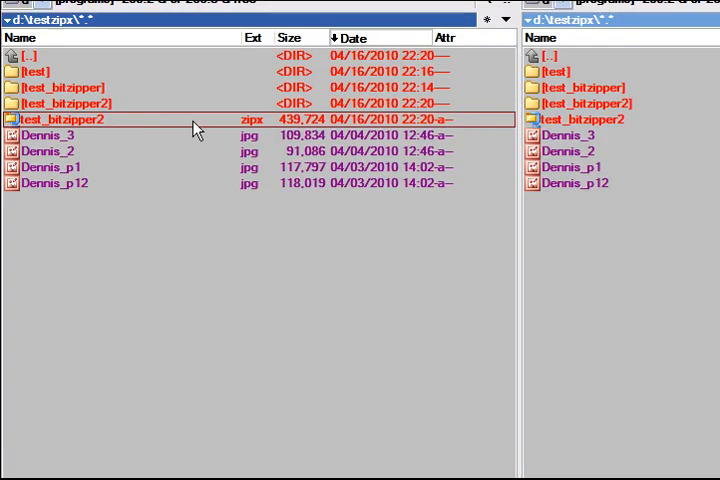
Open the test_bitzipper2 folder to view the four extracted Dennis pictures
double_click(75, 119)
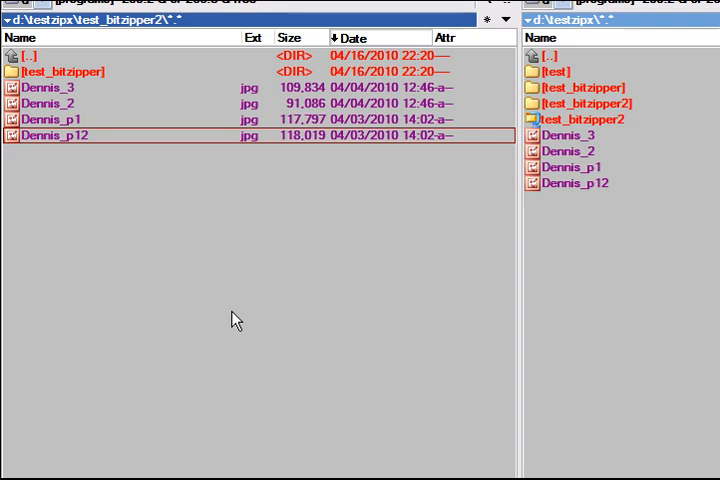
mouse_move(227, 280)
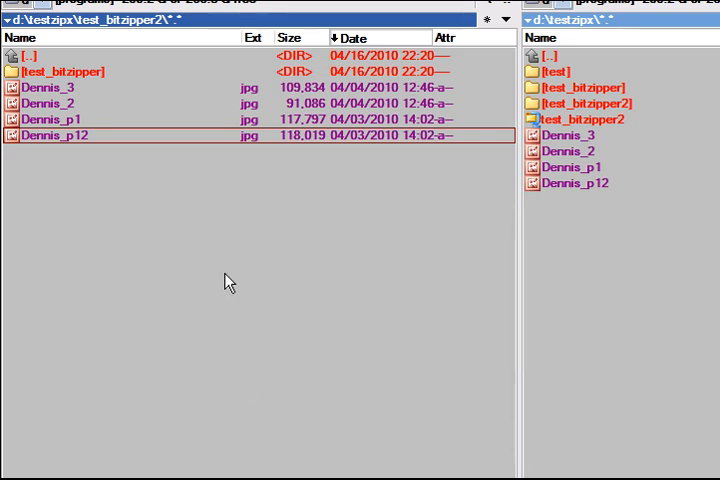
mouse_move(218, 108)
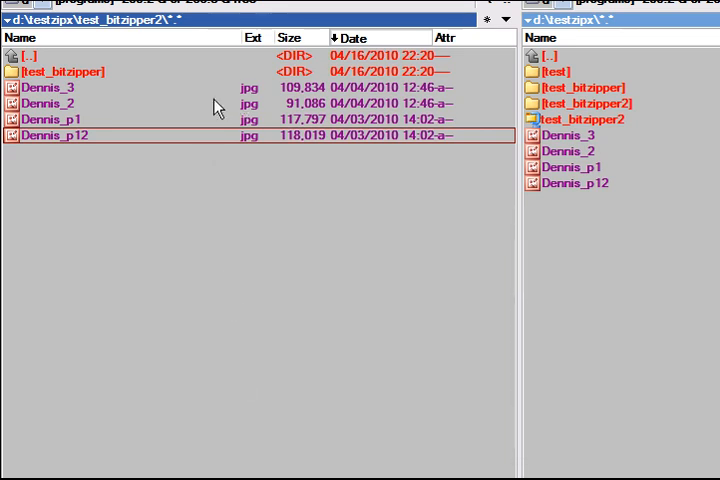